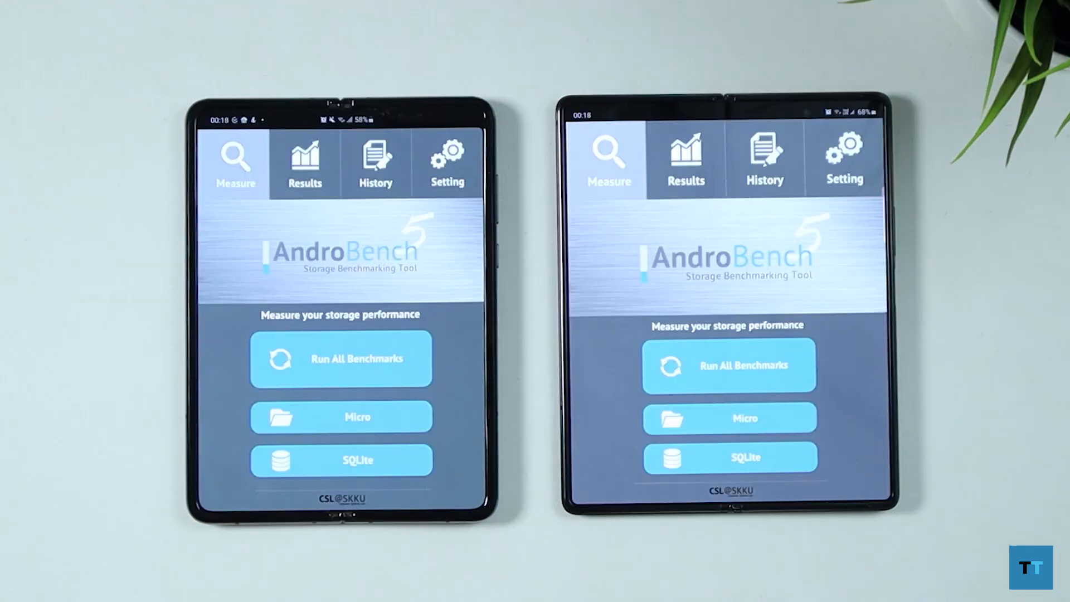
Run all AndroBench storage benchmarks on both foldables, then start the Geekbench 5 CPU benchmark.
{"action": "left_click", "coordinate": [340, 359]}
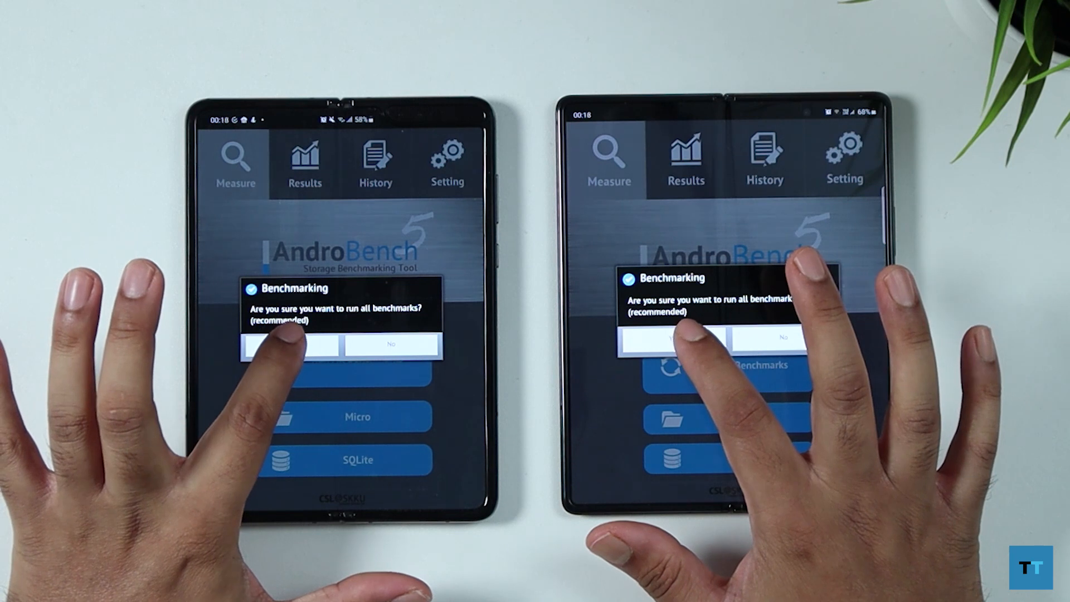
{"action": "left_click", "coordinate": [289, 345]}
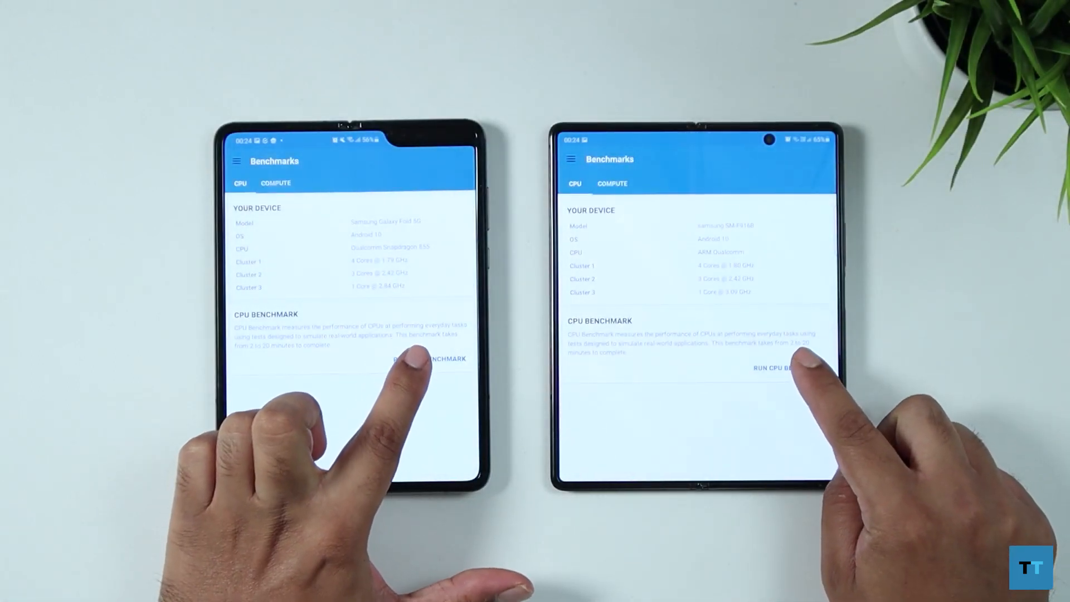
{"action": "left_click", "coordinate": [429, 358]}
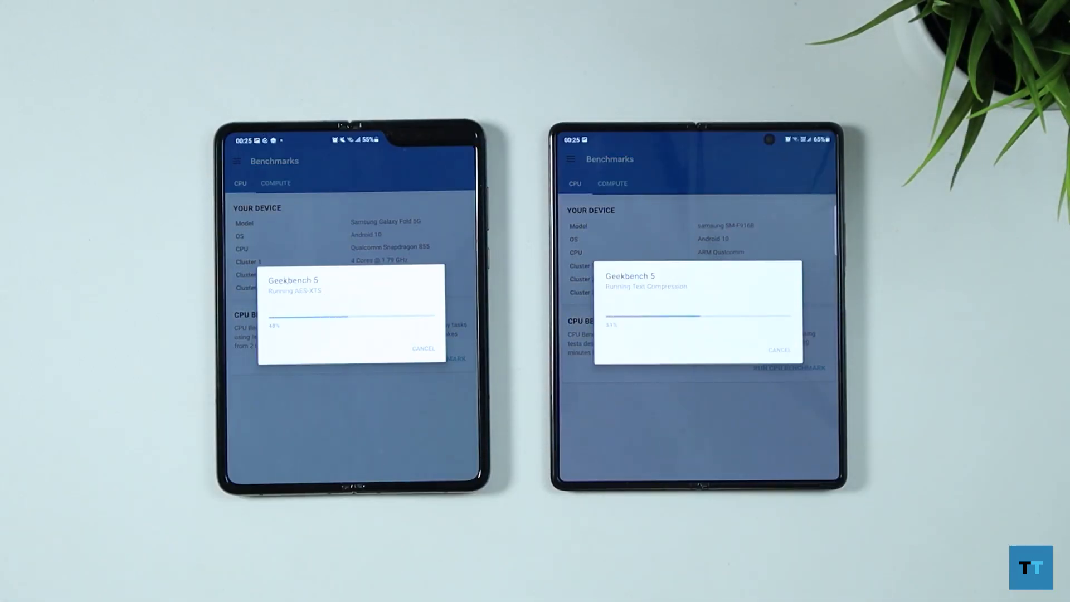